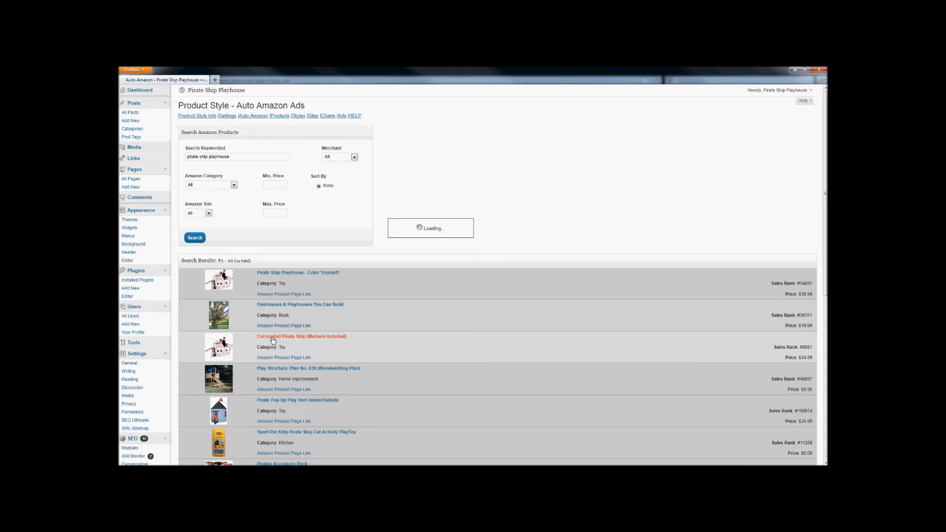
Start a Corrugated Pirate Ship ad in the Playhouses category and review its product fields
click(302, 336)
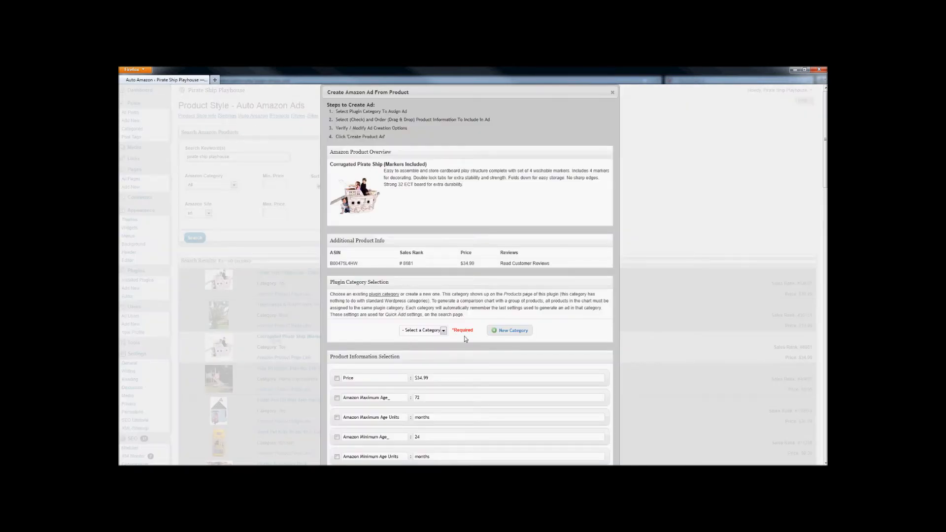
click(422, 330)
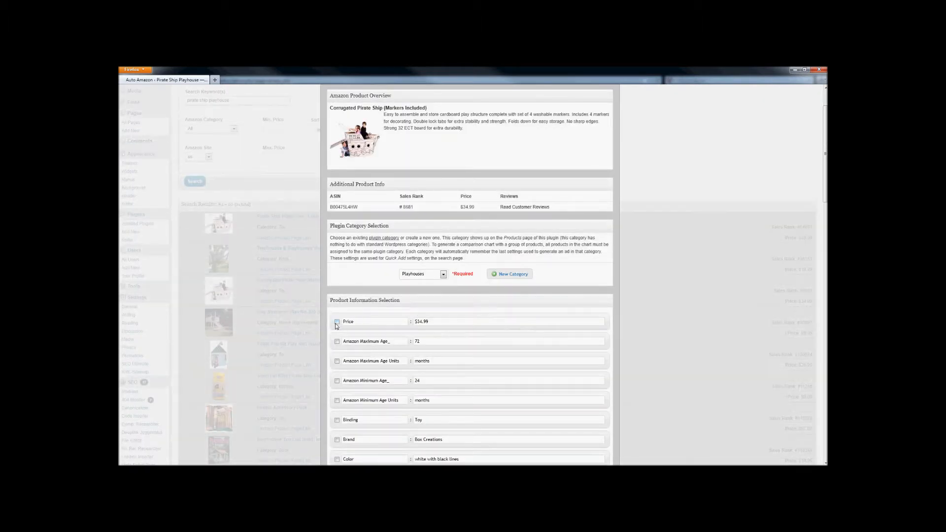
scroll(down, 3)
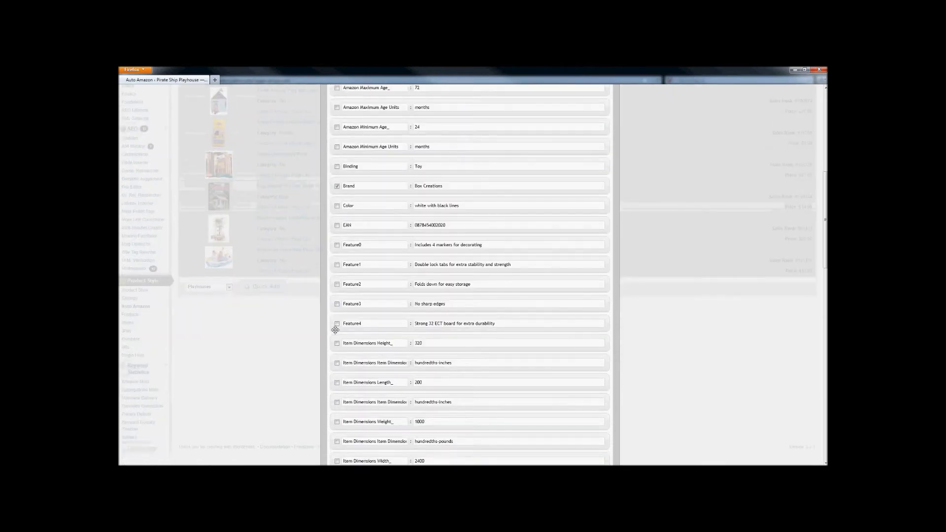
scroll(down, 3)
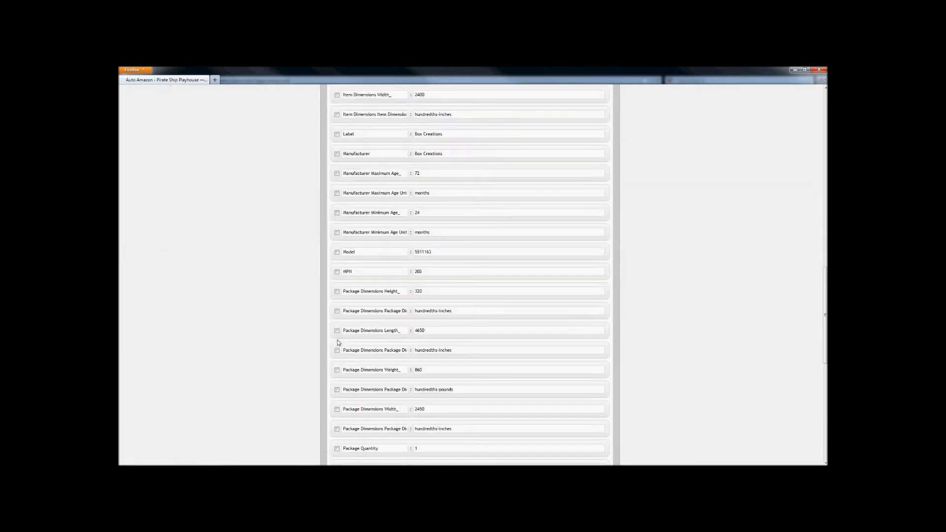
scroll(down, 3)
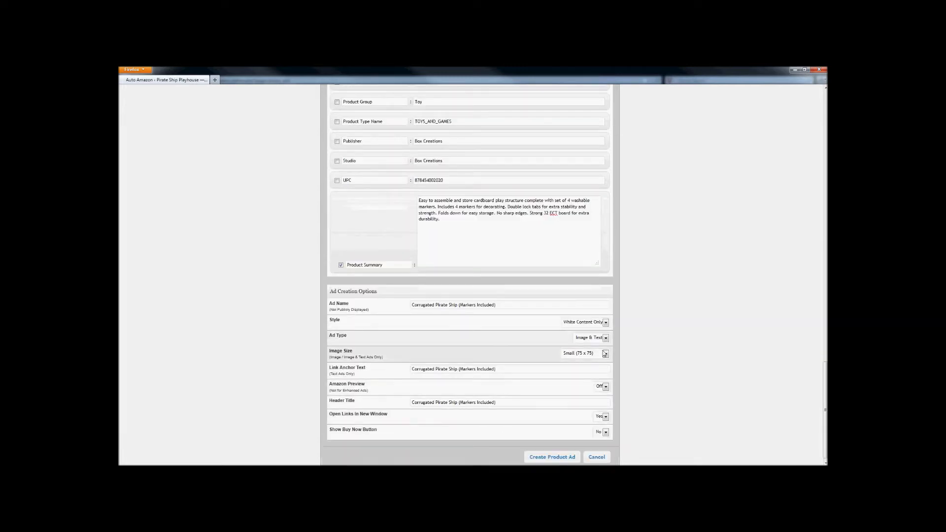
Set medium image, Minimal Large style and Buy Now button, then create the product ad
click(605, 353)
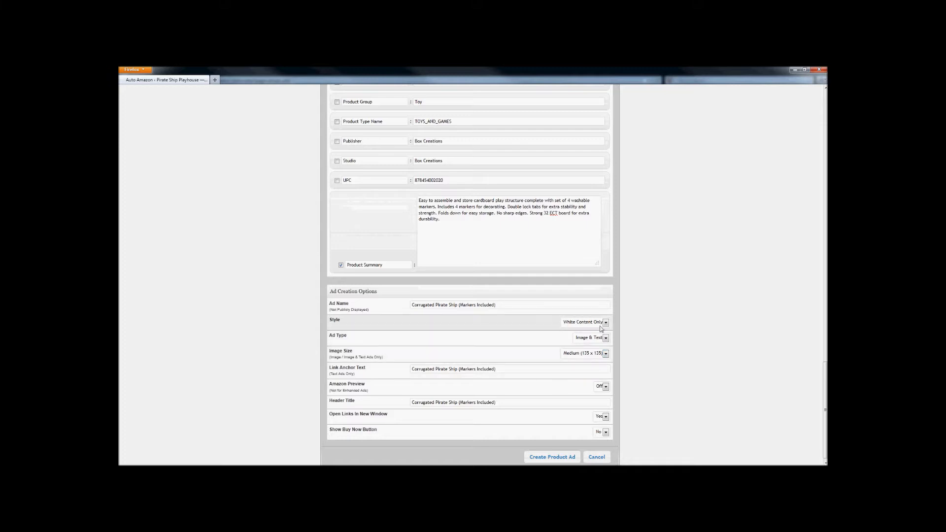
click(606, 321)
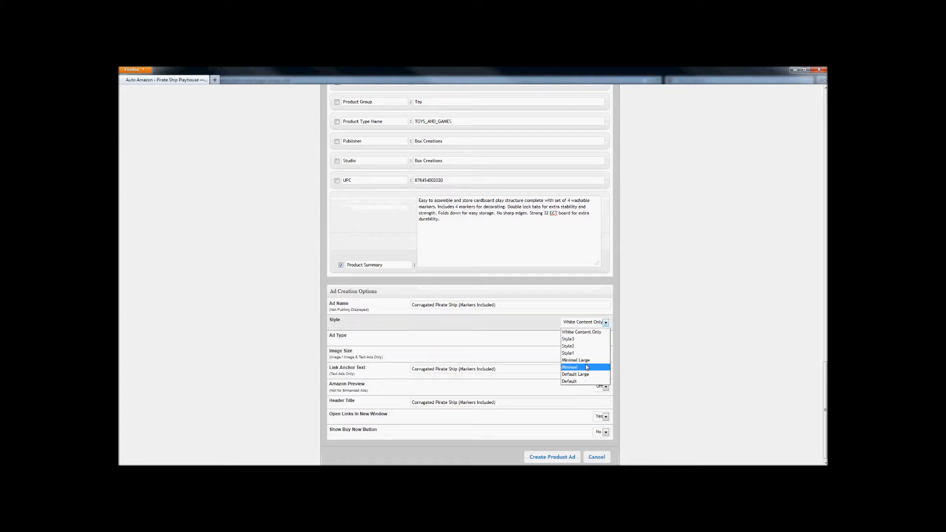
mouse_move(574, 361)
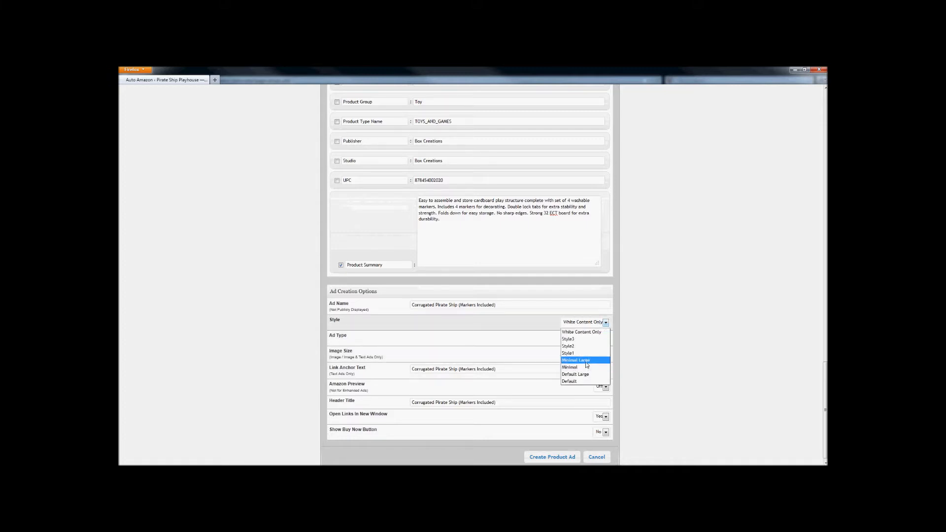
click(574, 361)
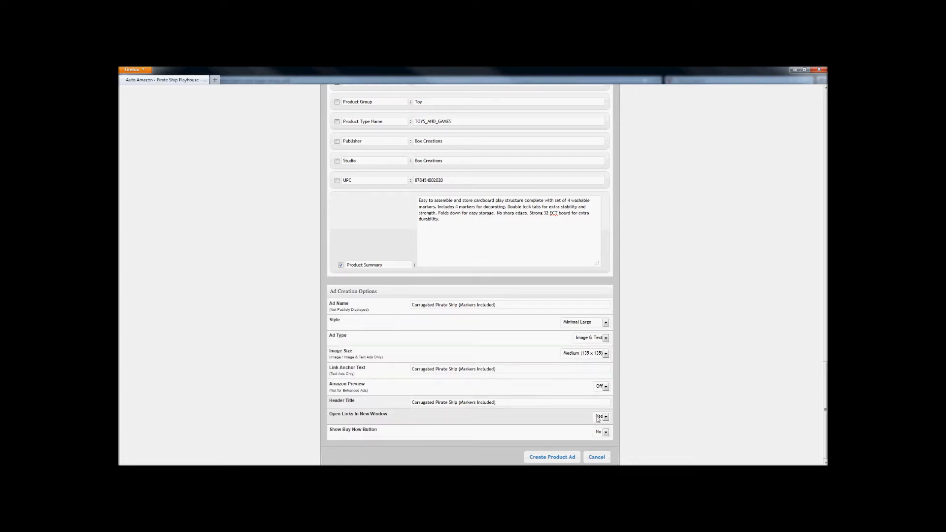
click(601, 431)
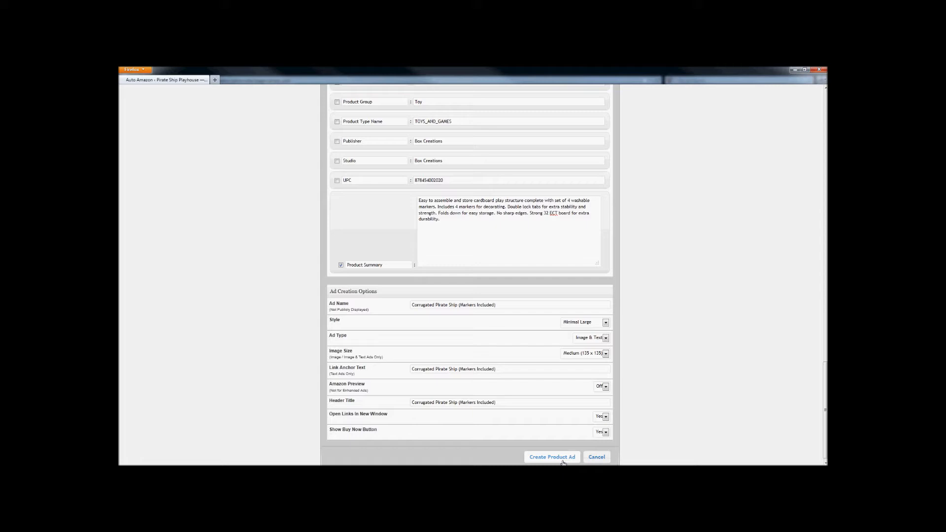
click(551, 457)
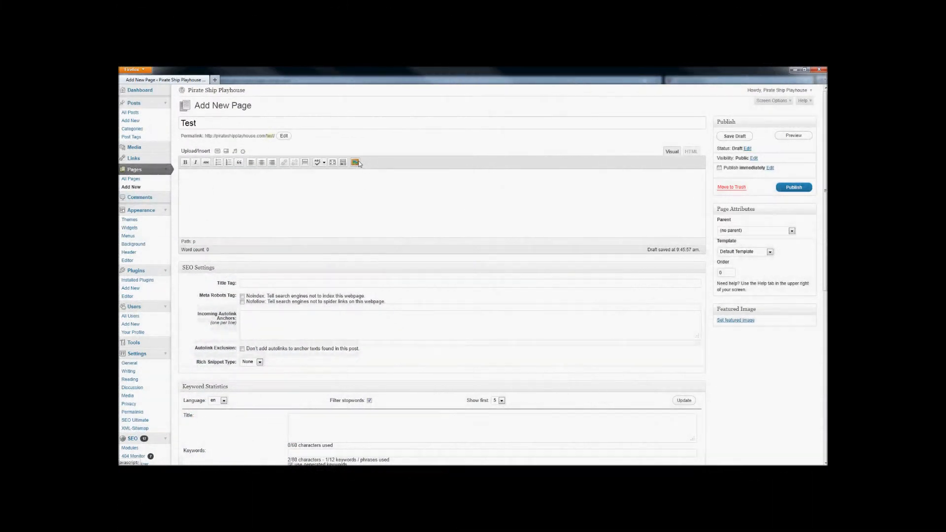
Insert ad #1 Corrugated Pirate Ship into the Test page via the Product Style inserter
click(355, 162)
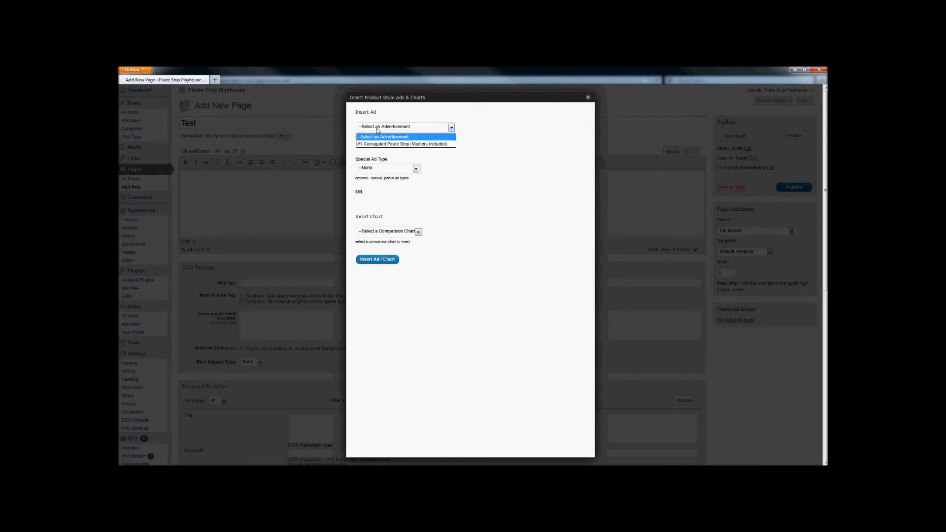
click(405, 144)
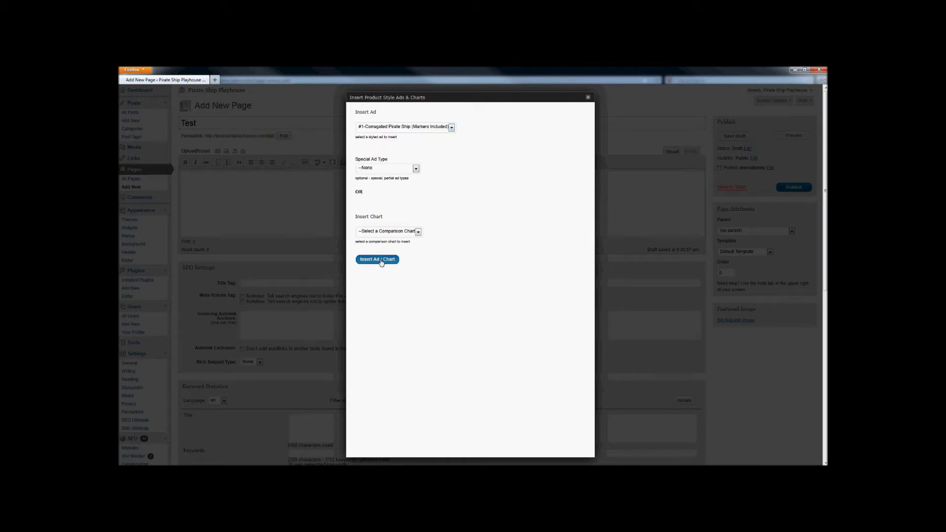
click(376, 259)
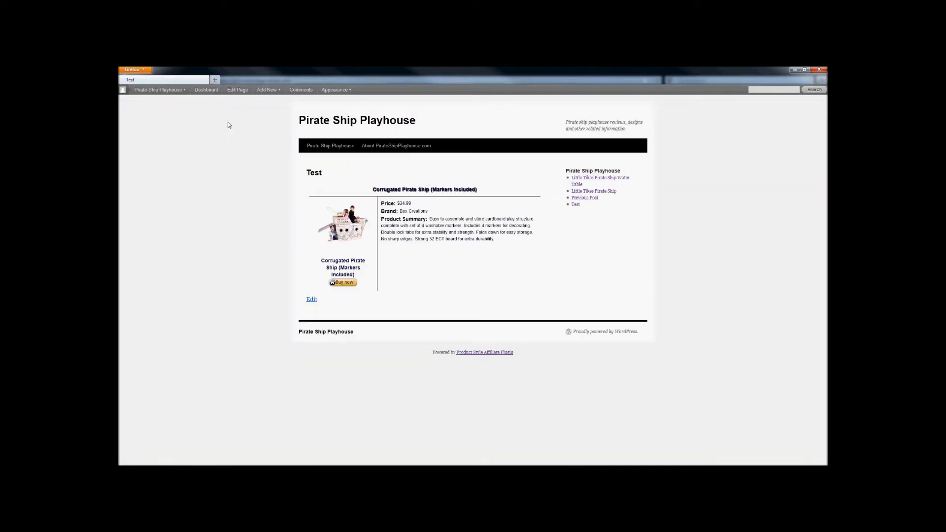
mouse_move(235, 131)
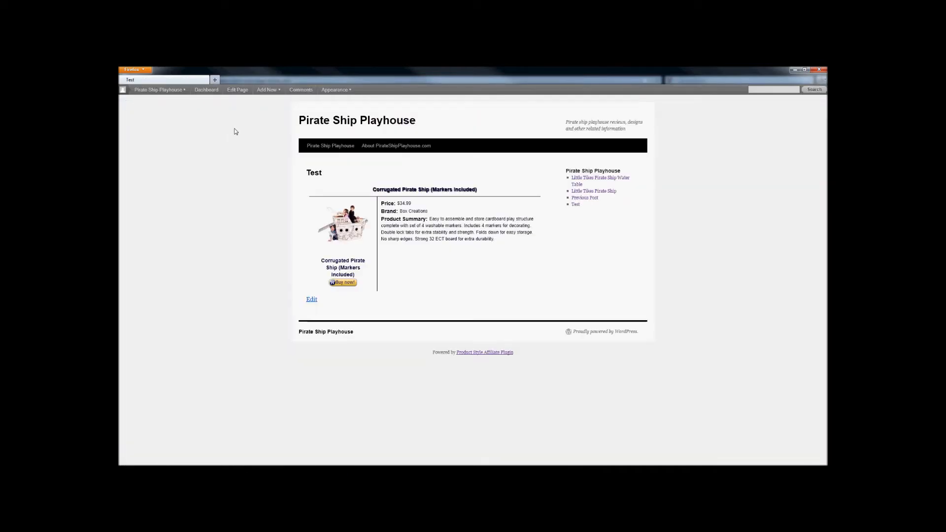
click(393, 276)
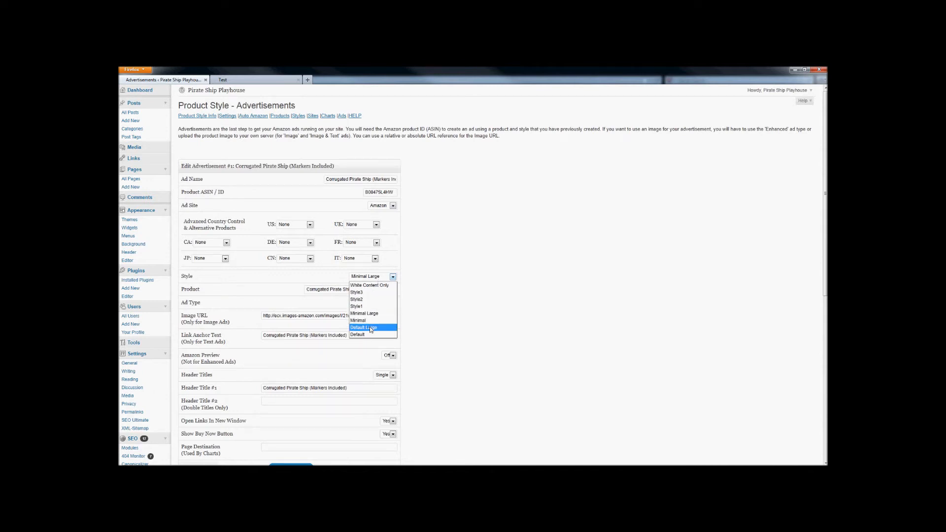
mouse_move(365, 334)
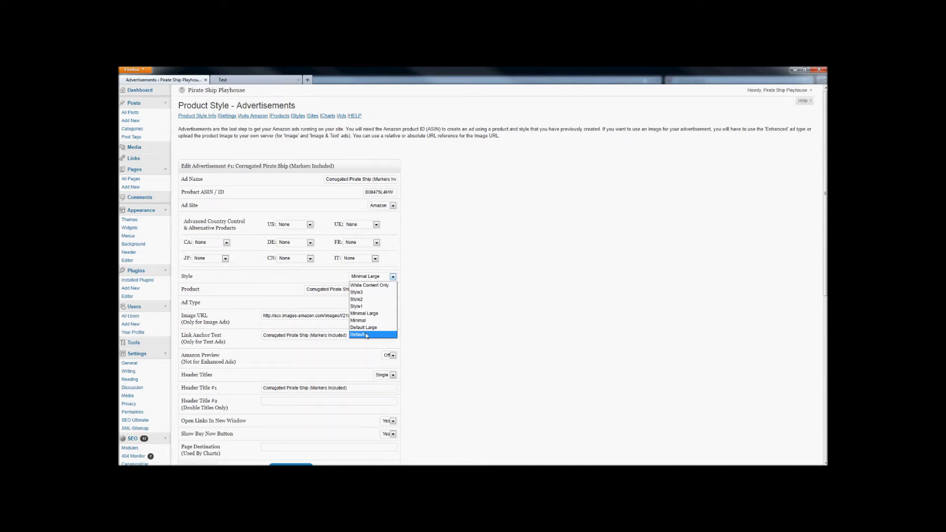
Save the Corrugated Pirate Ship ad with the Default style and return to Auto Amazon search
click(359, 334)
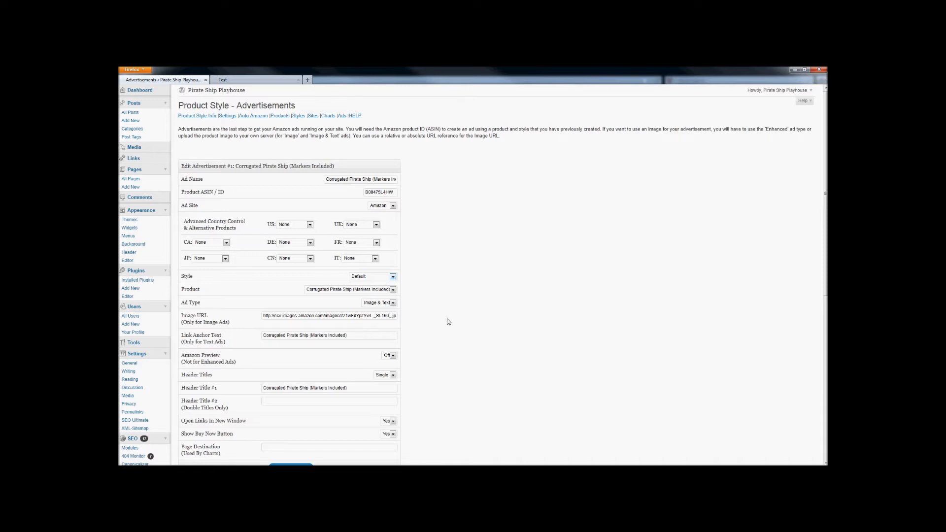
click(291, 467)
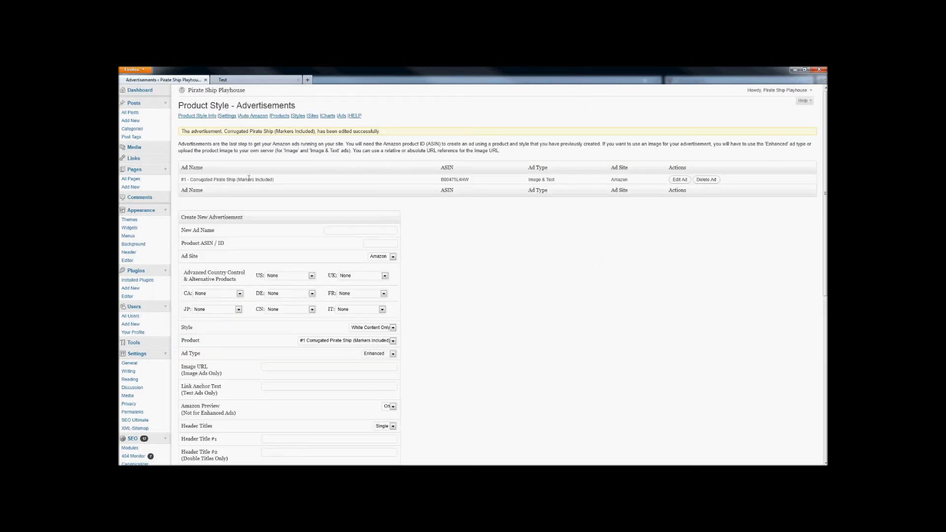
click(259, 79)
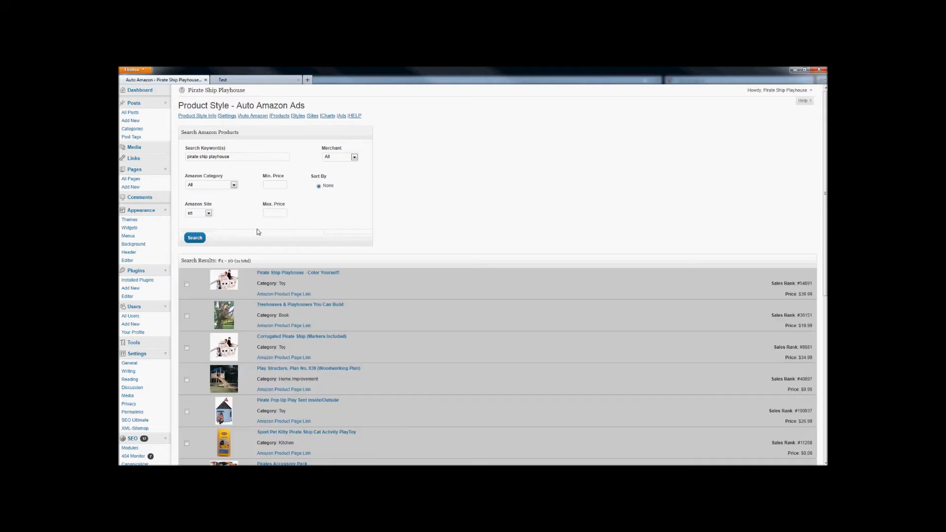
Check the Pirate Pop Up Play Tent and quick-add the checked products to Playhouses
scroll(down, 3)
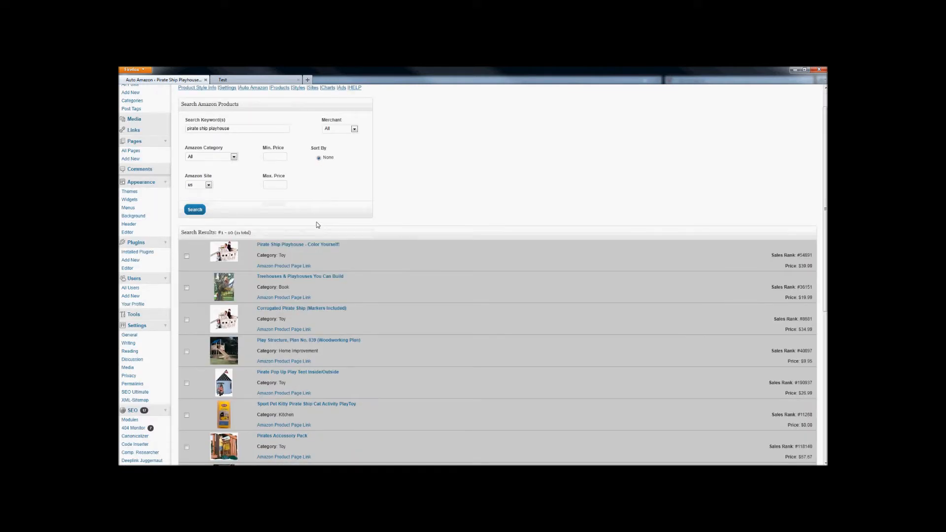
scroll(down, 3)
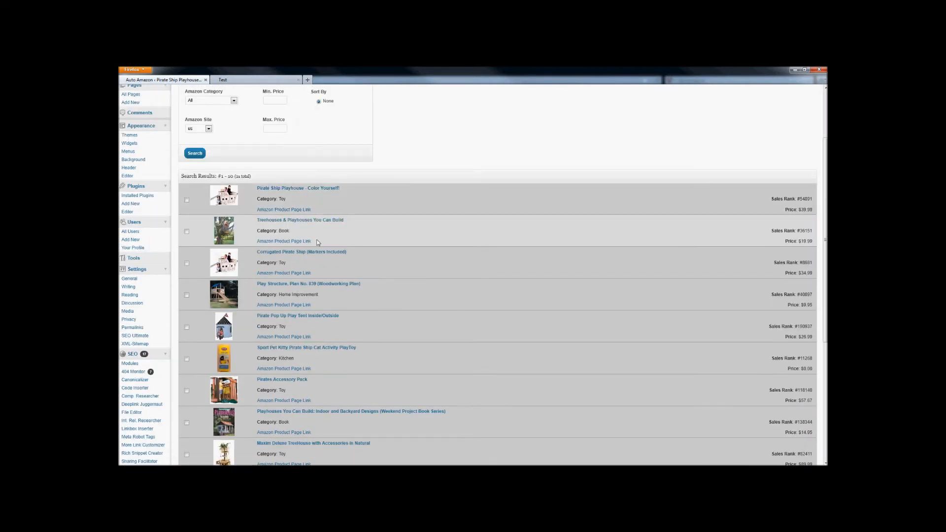
mouse_move(296, 284)
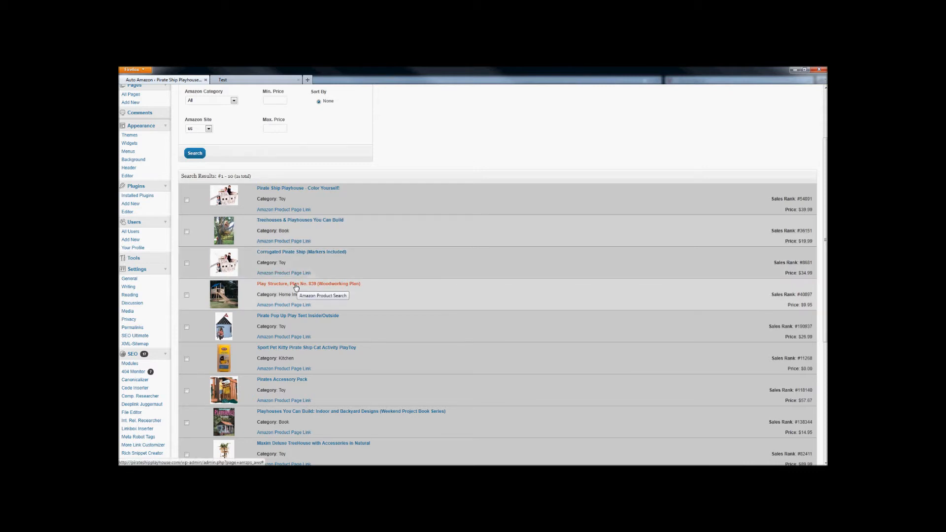
scroll(down, 3)
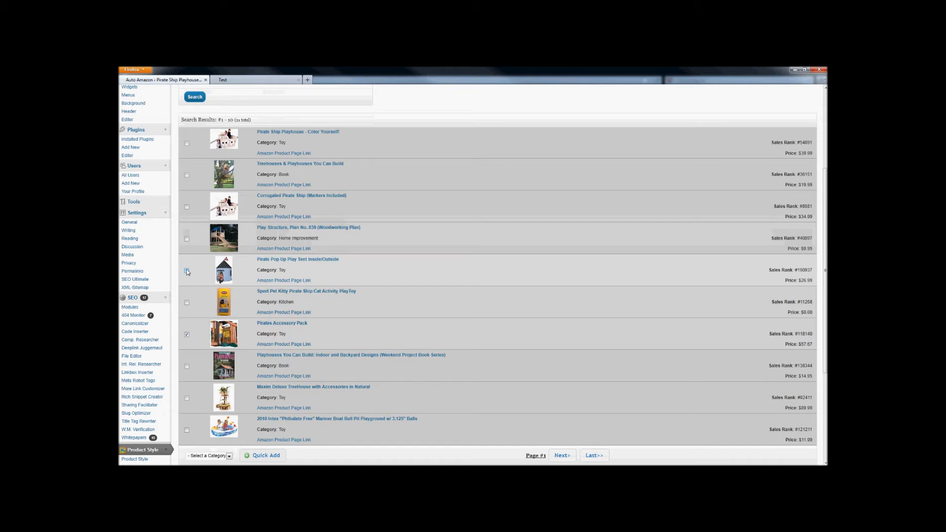
click(186, 270)
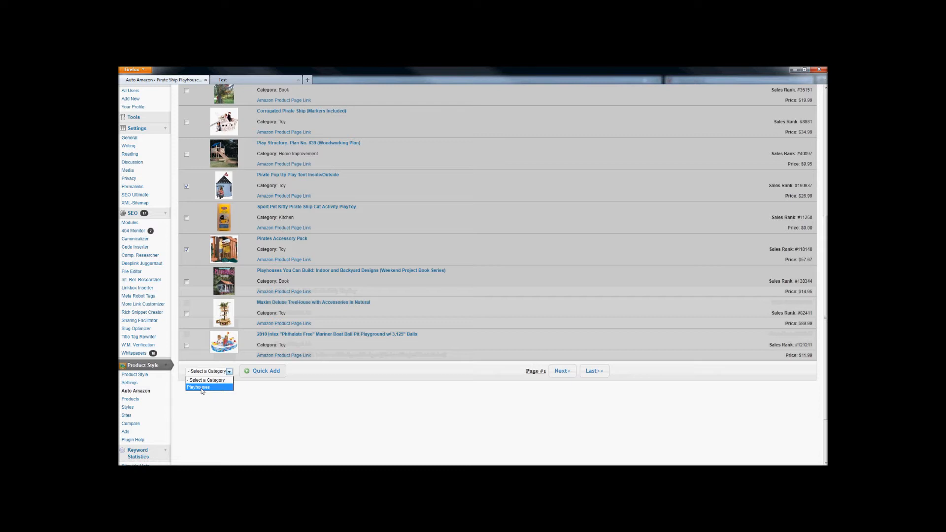
click(198, 386)
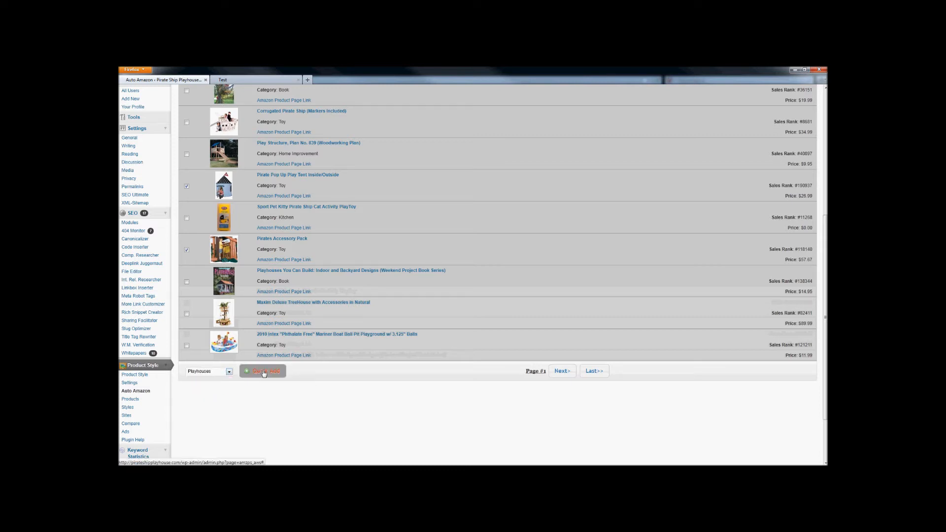
click(263, 370)
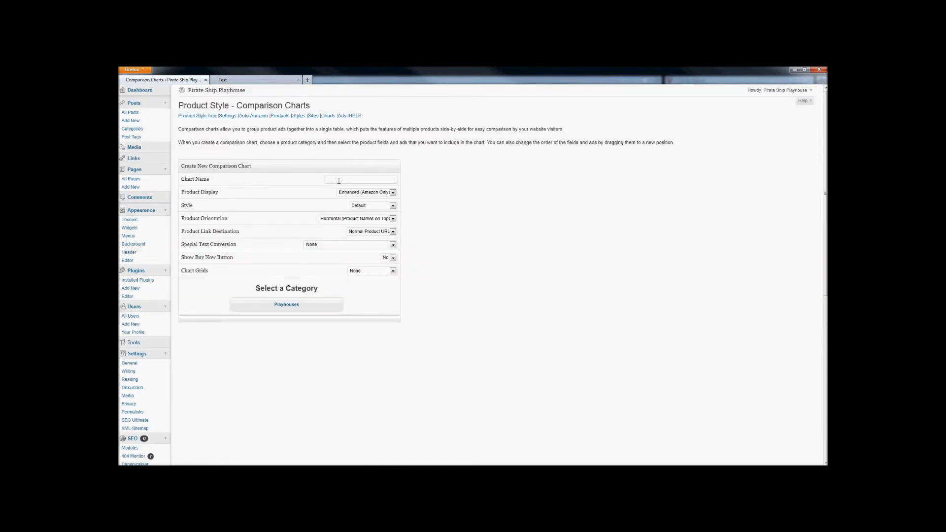
Name the chart 'Pirate Ship Playhouses' with products shown as image and text
text(Pl)
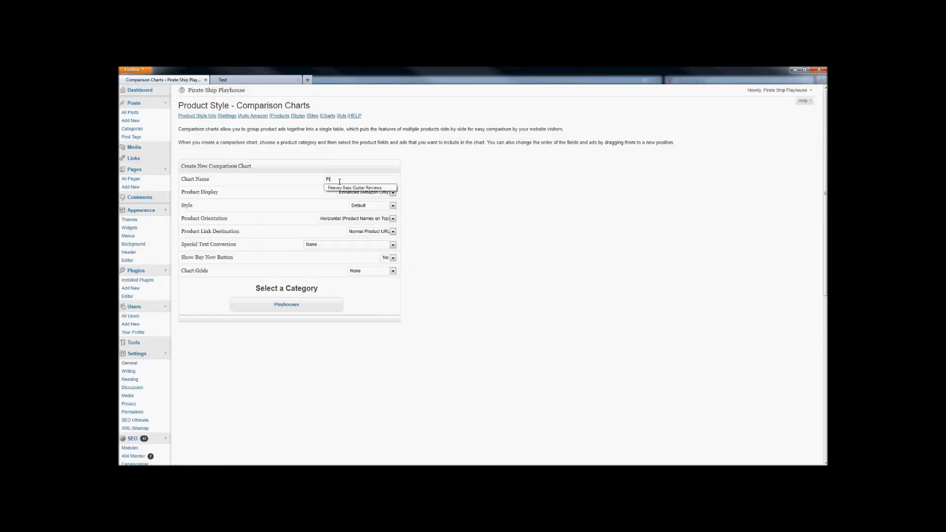
text(Pirate Ship)
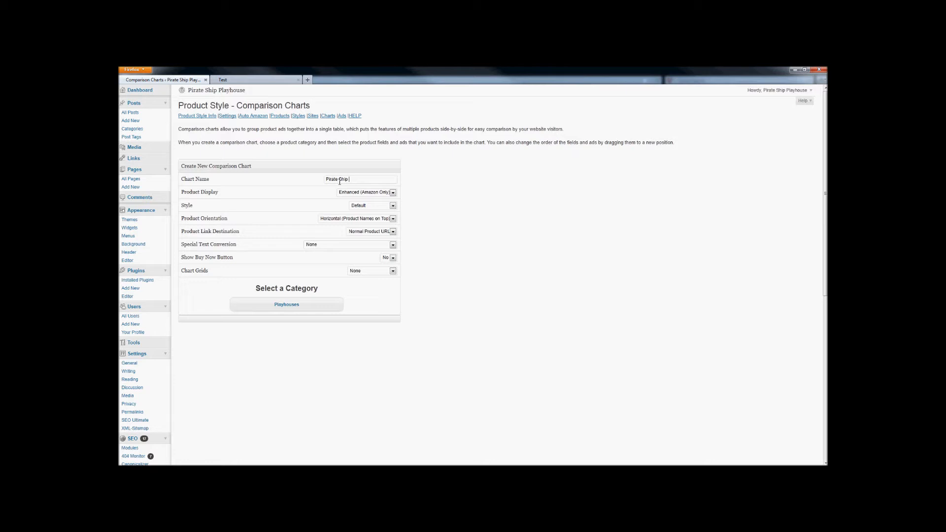
text(Playhouses)
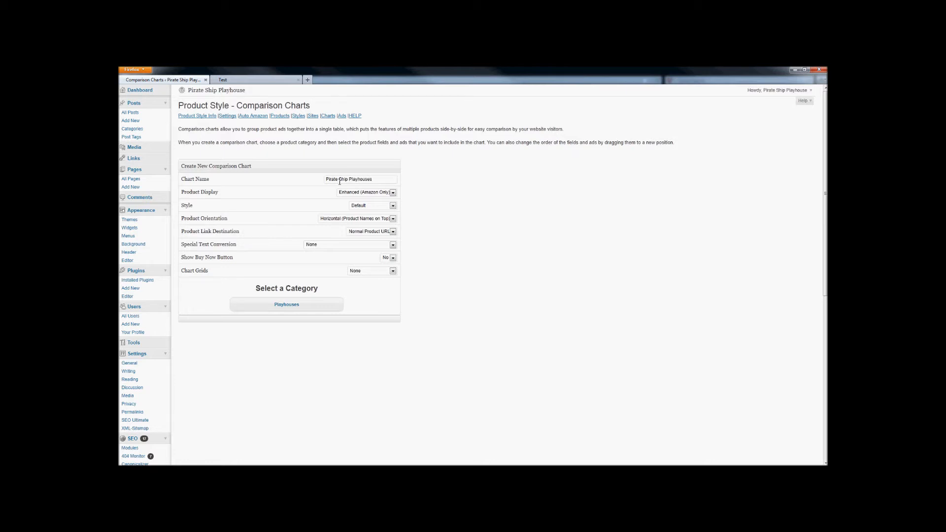
click(367, 192)
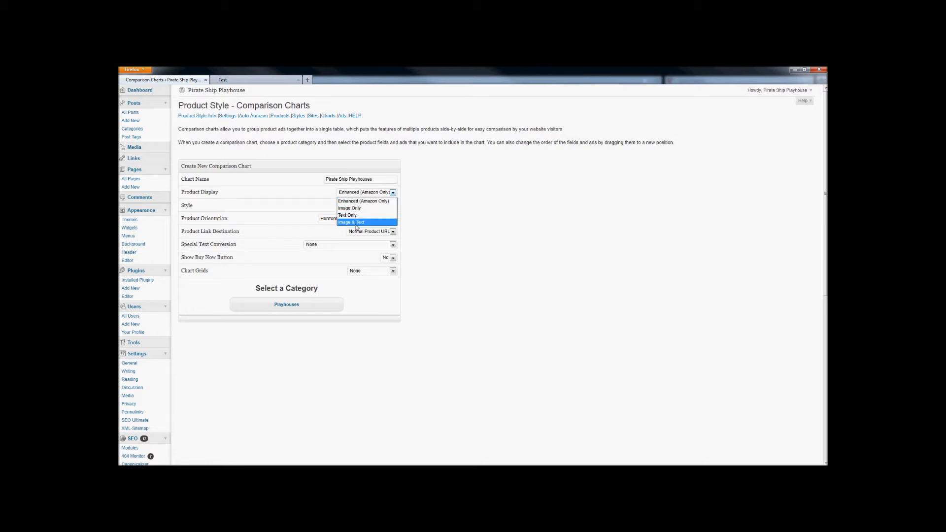
click(352, 222)
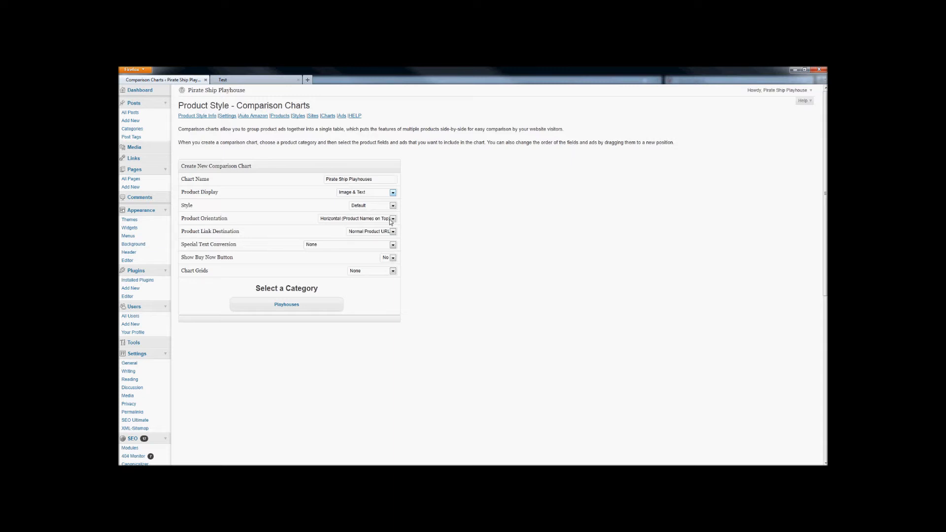
Set vertical orientation and horizontal grids, then build the chart from the Playhouses category
click(393, 219)
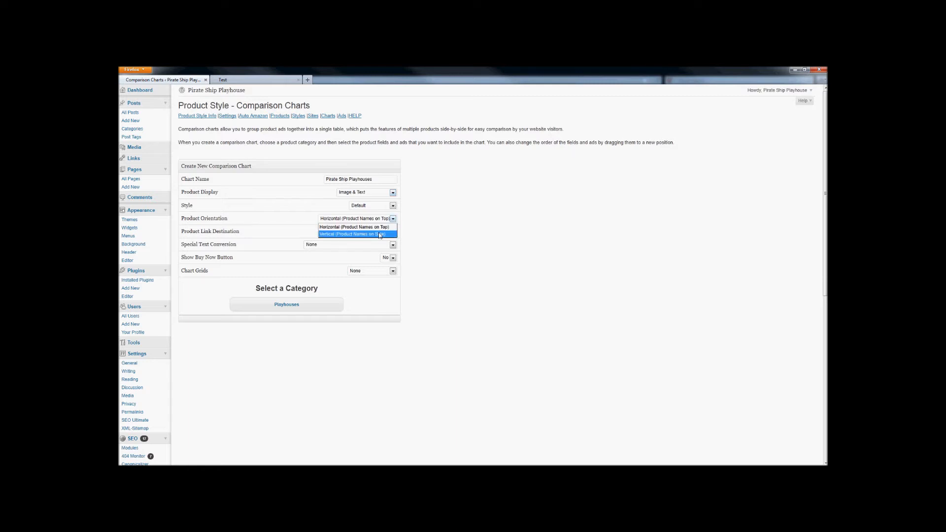
click(354, 234)
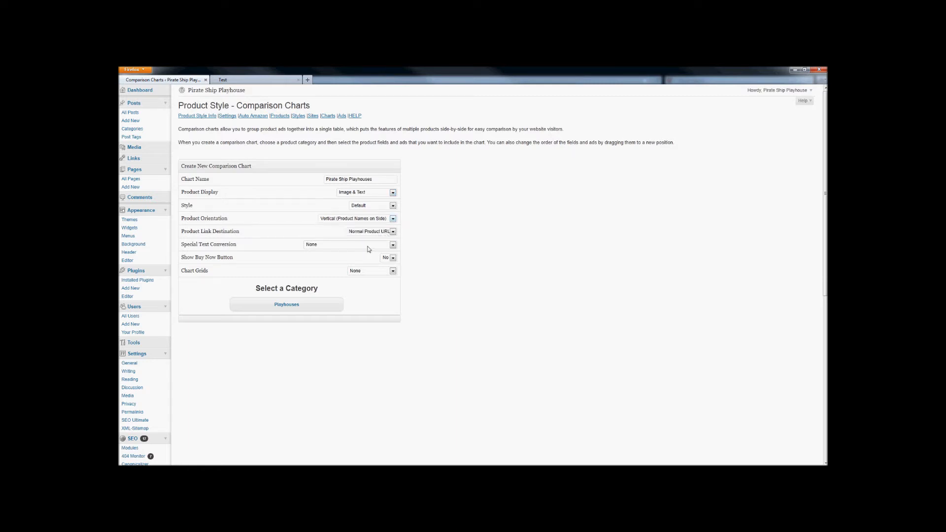
click(393, 270)
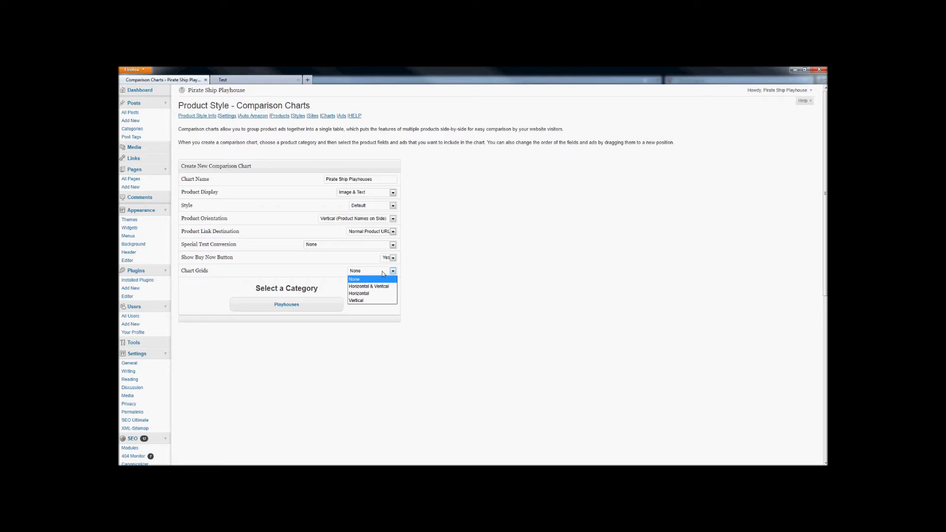
click(359, 294)
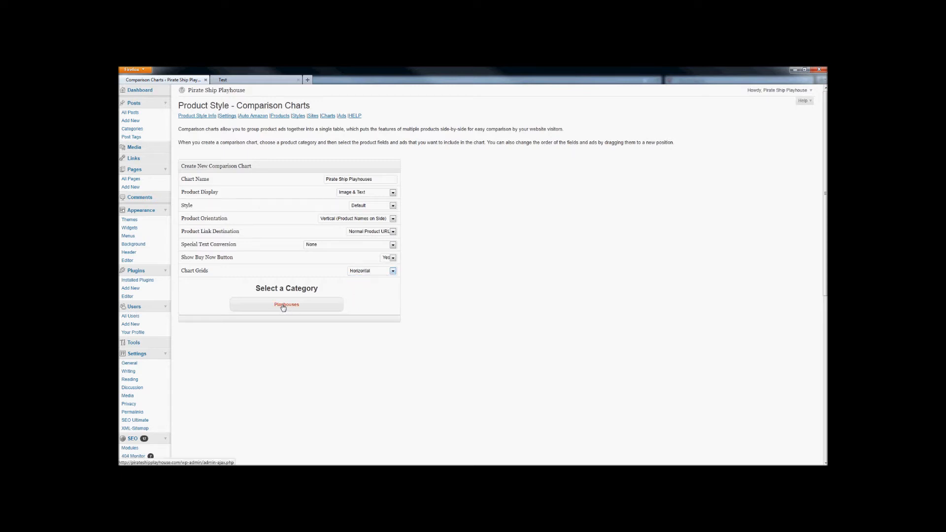
click(286, 305)
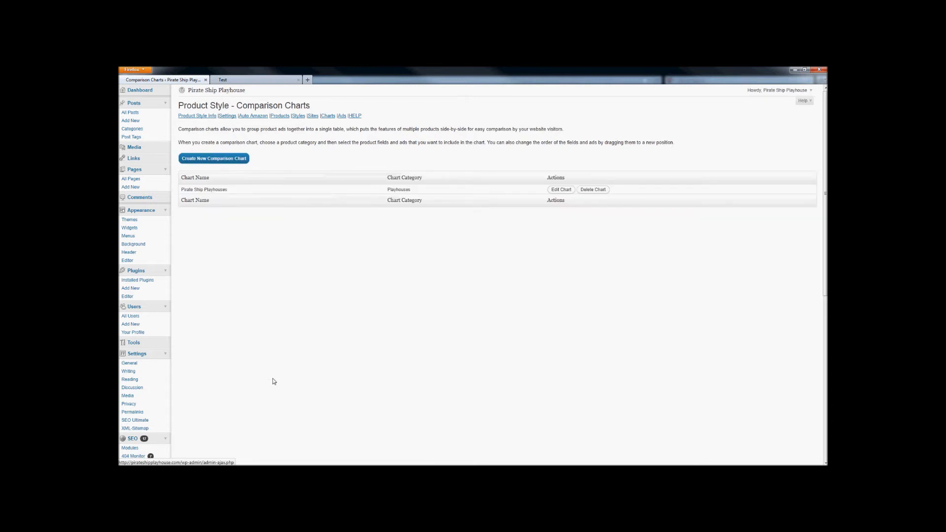
Switch to the Test page browser tab
click(254, 79)
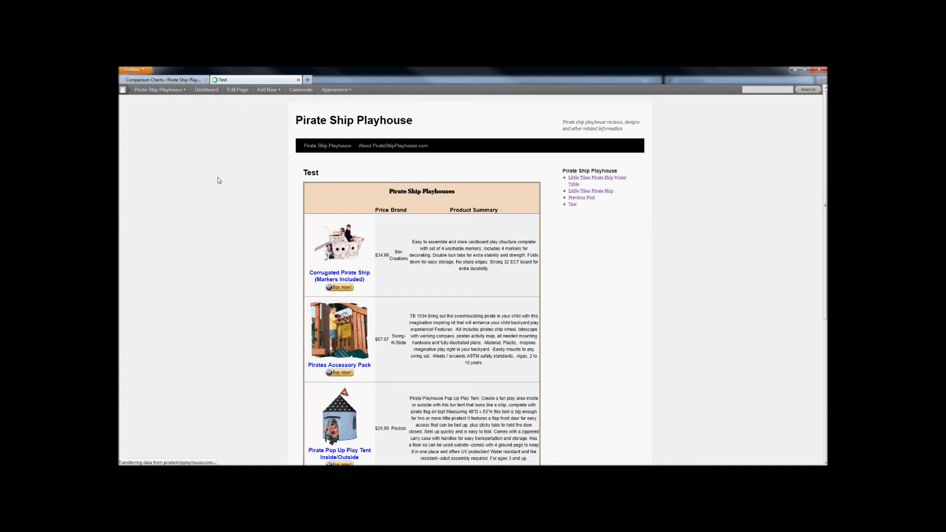
Scroll the live Test page to review the Pirate Ship Playhouses comparison chart
scroll(down, 3)
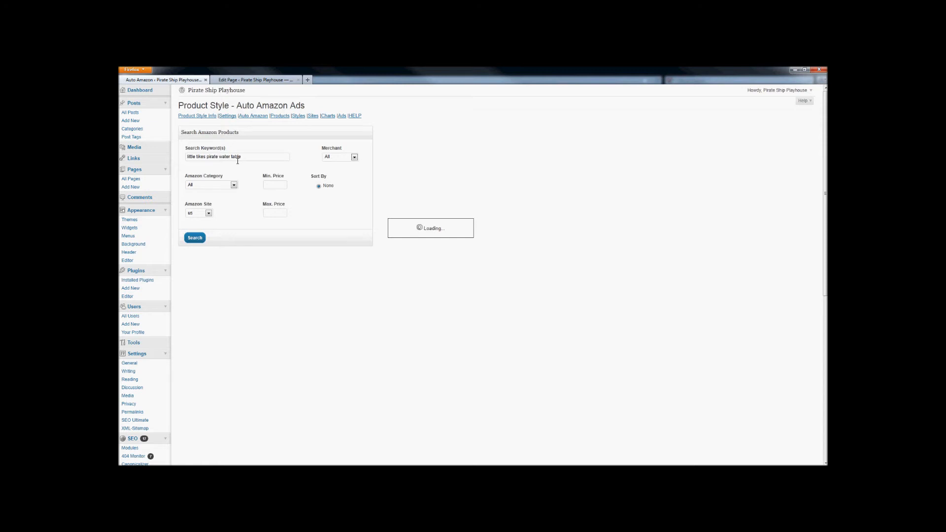
Search 'little tikes pirate water table' and start an ad for the Anchors Away Water Play Set
click(196, 237)
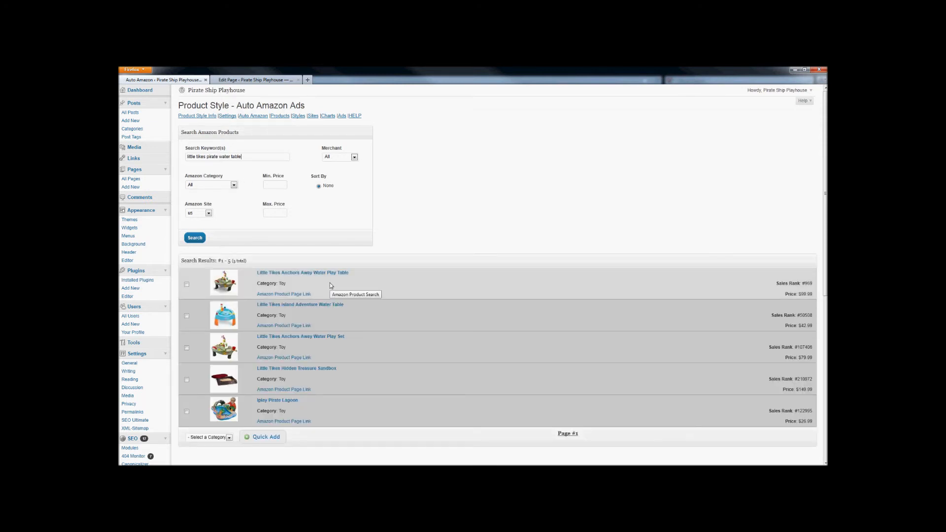
click(300, 336)
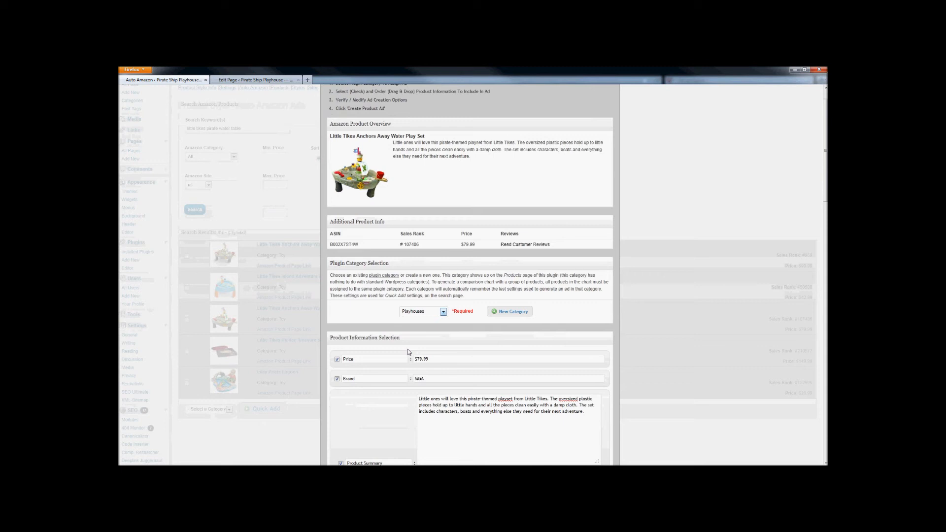
Create the water play set ad and type the recommendation sentence on the Test page
scroll(down, 3)
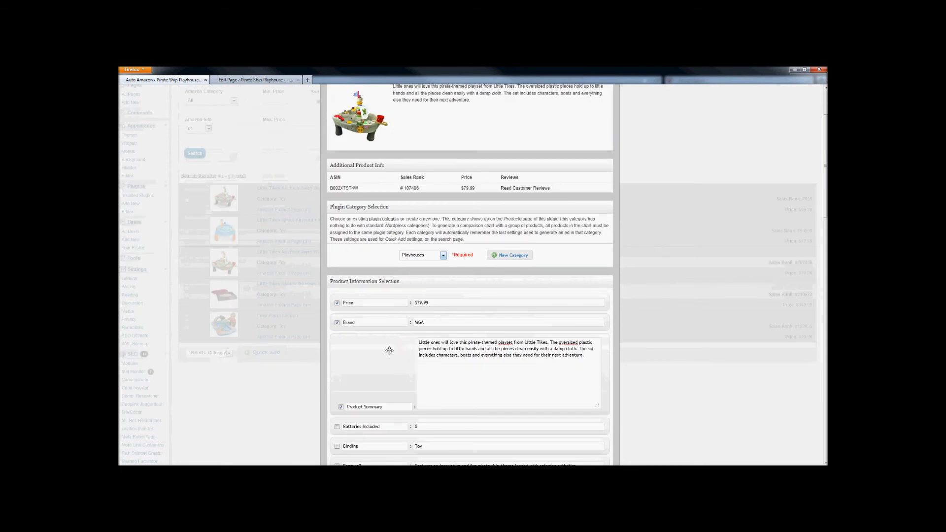
scroll(down, 3)
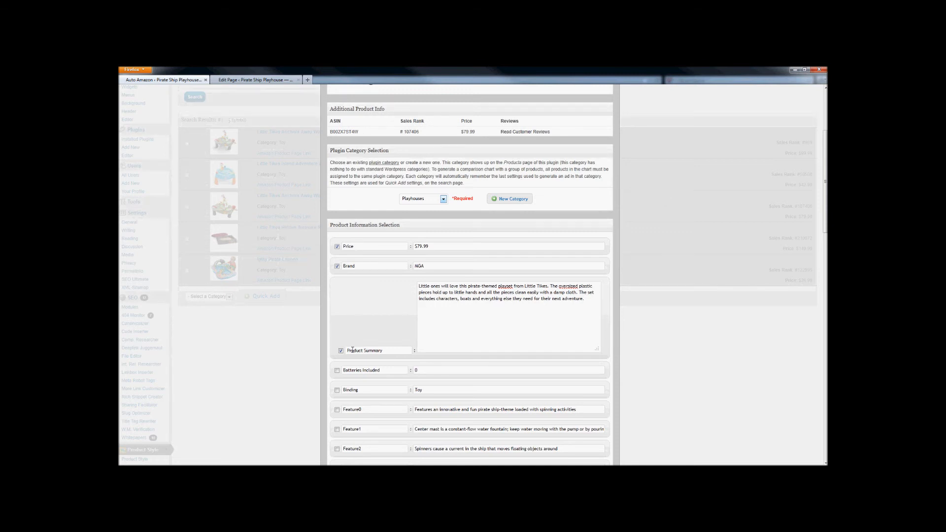
mouse_move(630, 335)
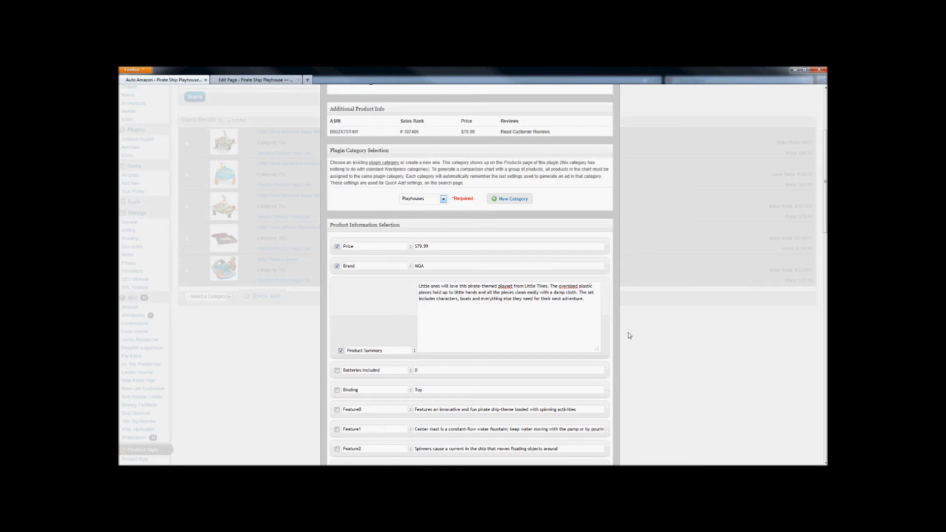
scroll(down, 3)
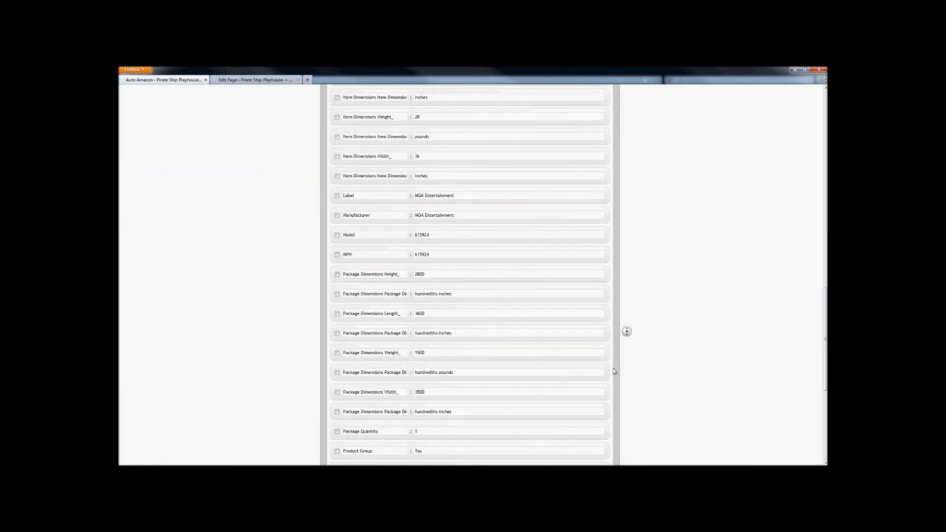
scroll(down, 3)
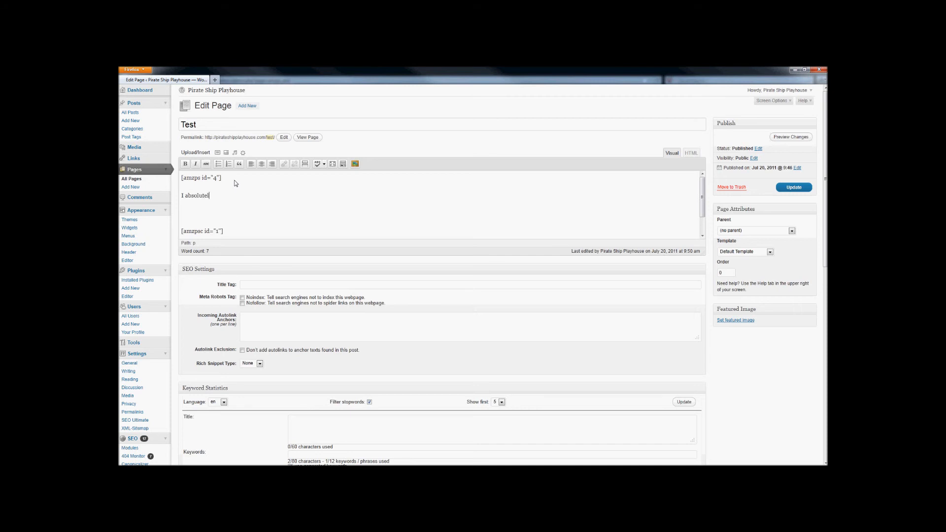
text(ly love this)
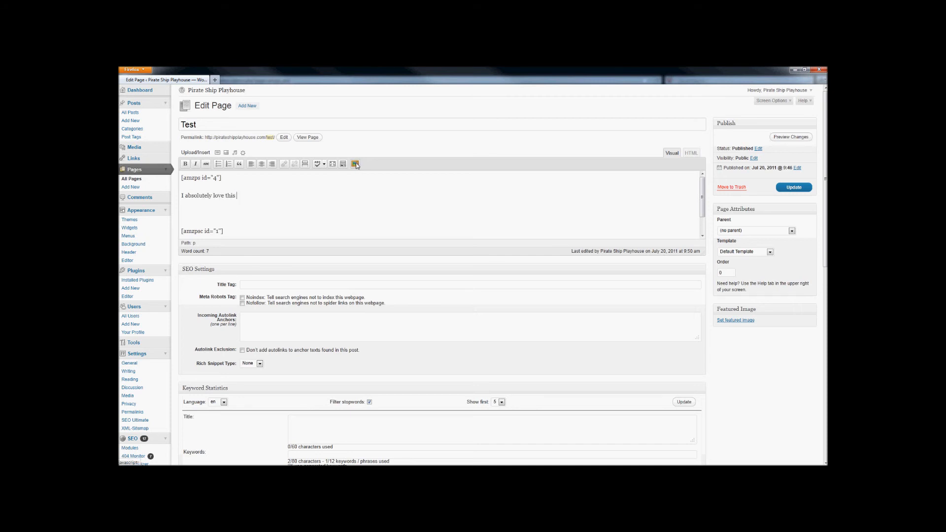
Insert ad #4 as an inline text link and finish the sentence 'that has kids that love to play'
click(356, 163)
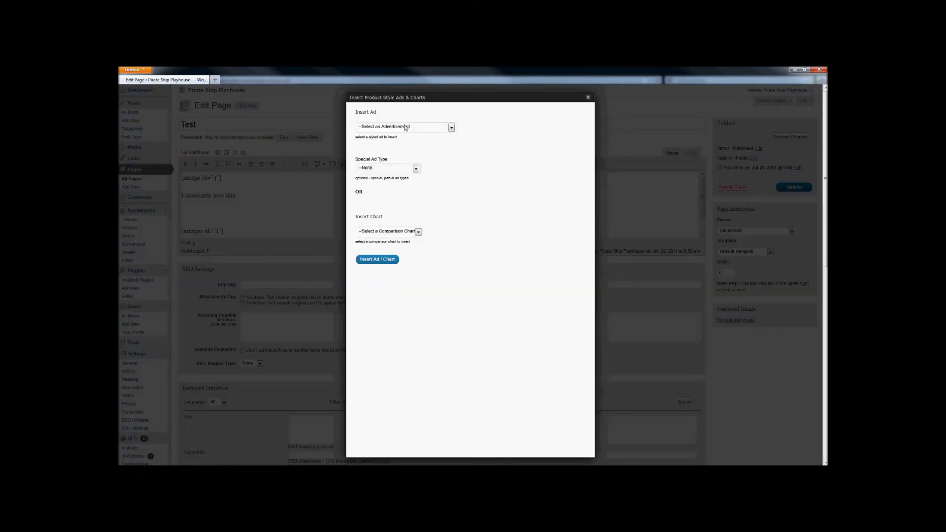
click(416, 168)
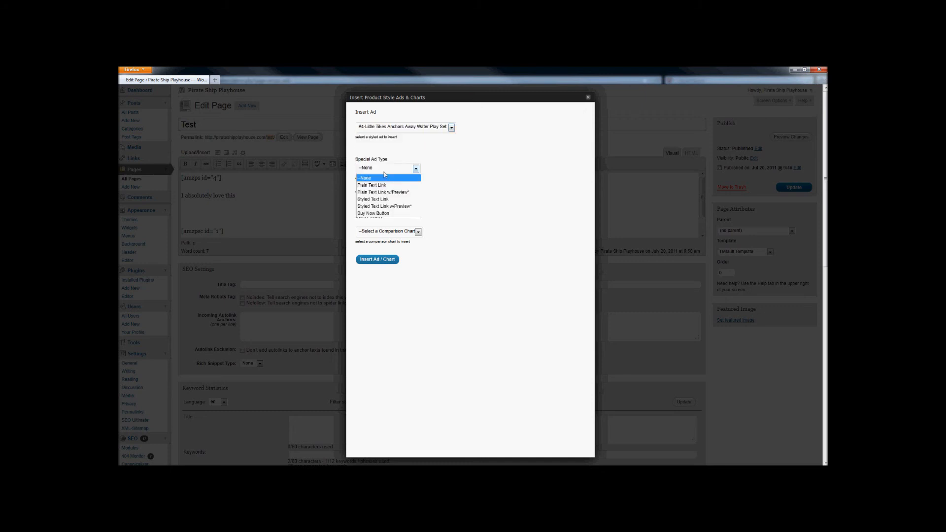
mouse_move(378, 184)
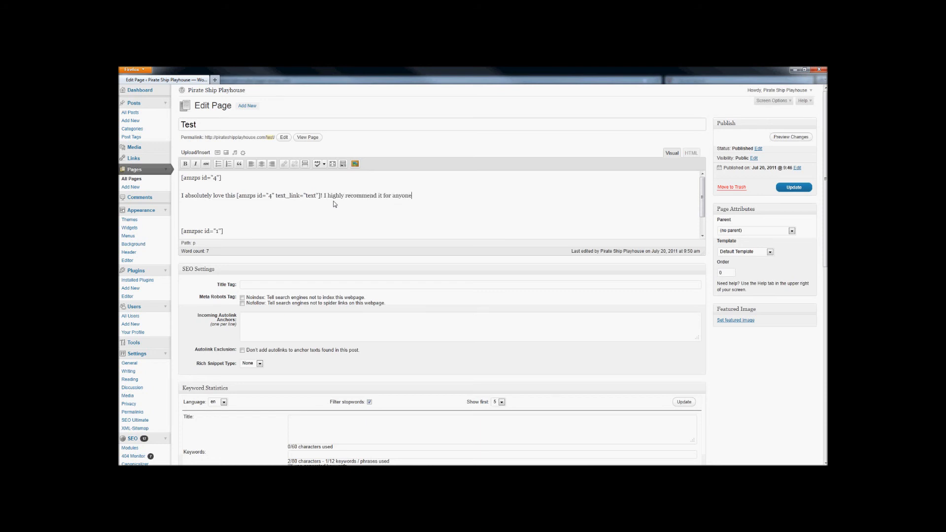
text(that has kids that love to play)
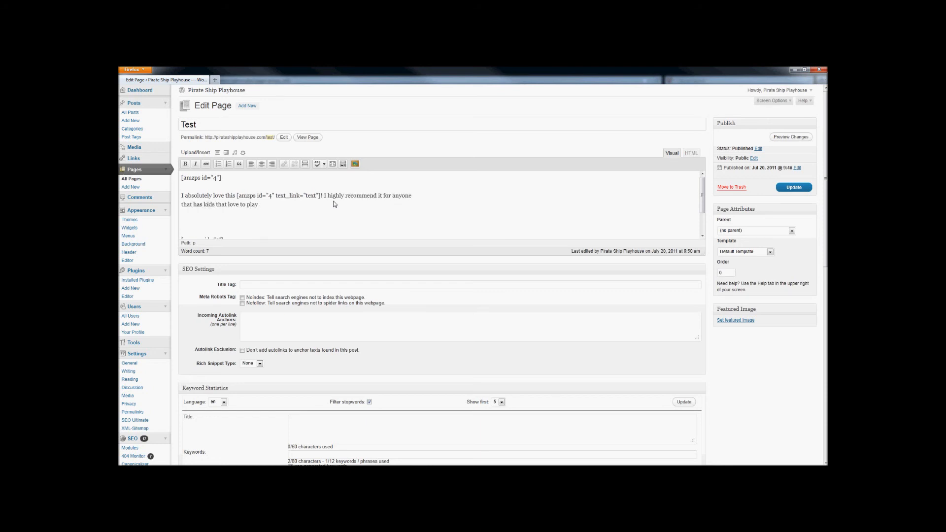